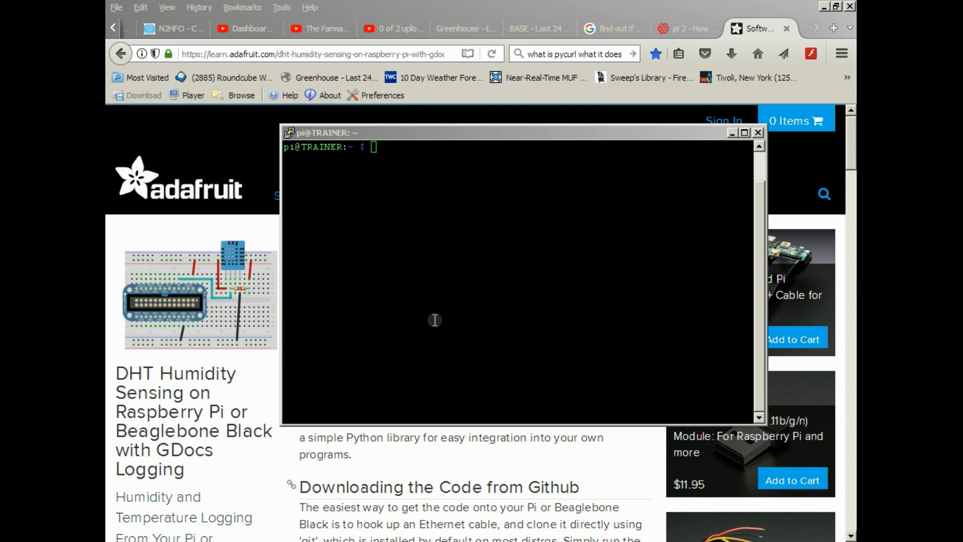
{"action": "mouse_move", "coordinate": [443, 425]}
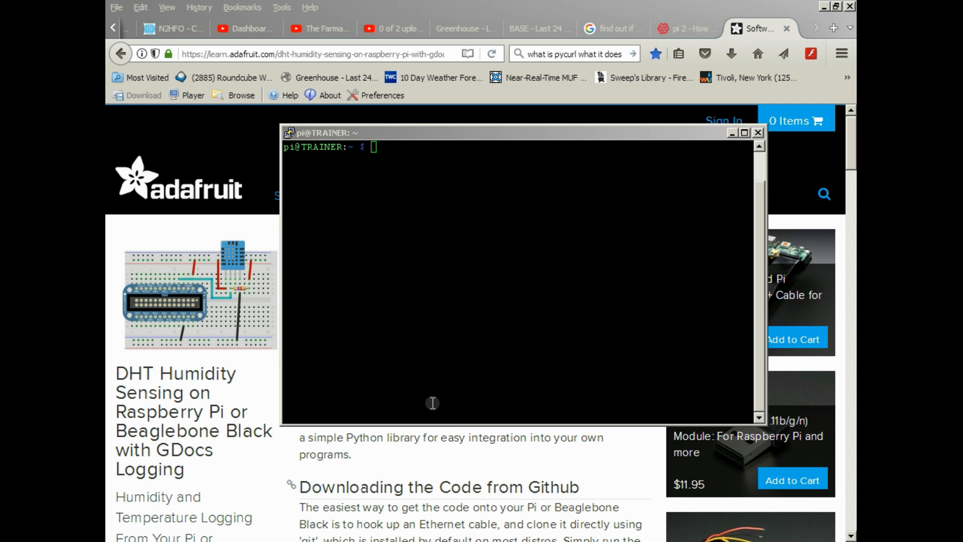
{"action": "mouse_move", "coordinate": [447, 362]}
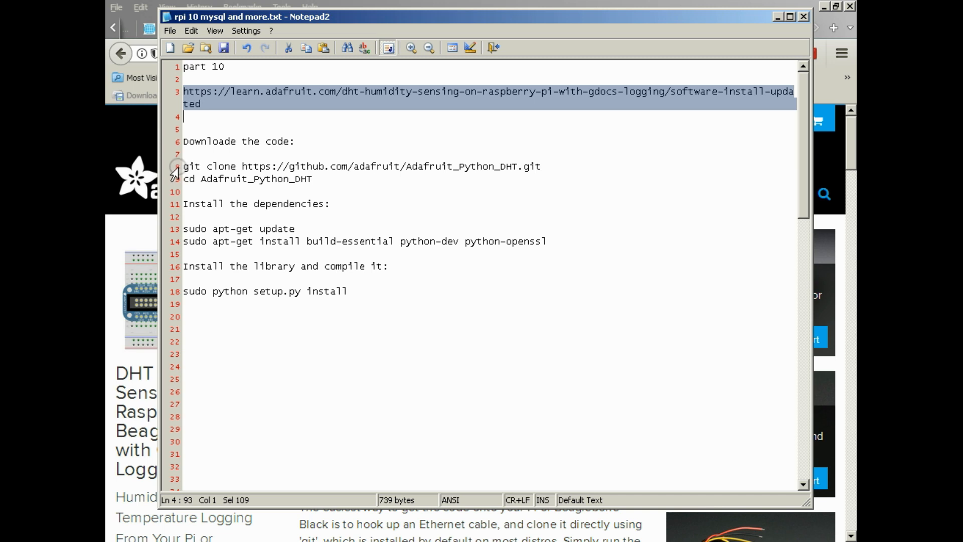
- Copy the git clone command for the Adafruit DHT repository from the notes file
{"action": "right_click", "coordinate": [182, 169]}
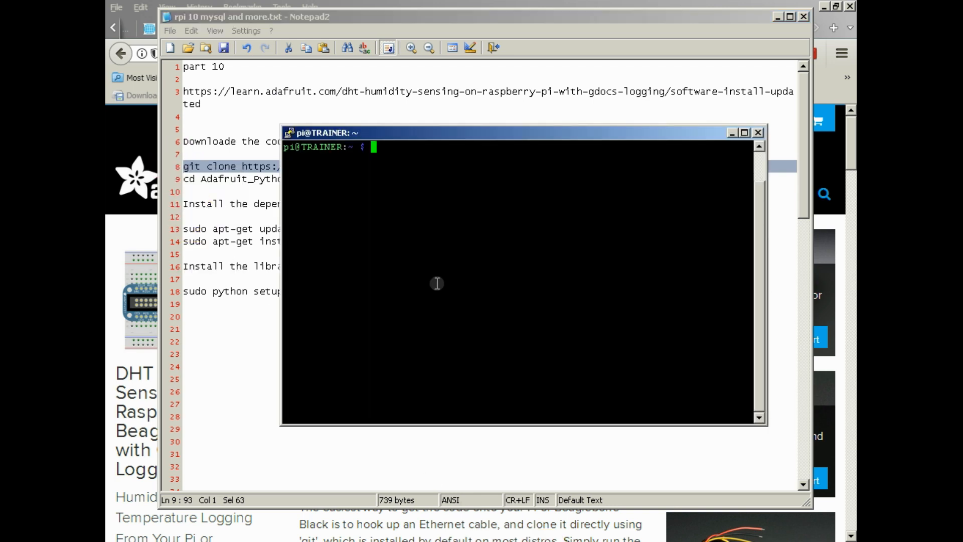
- Become root with sudo su and change to the root directory before cloning Adafruit_Python_DHT
{"action": "type", "text": "sudo su"}
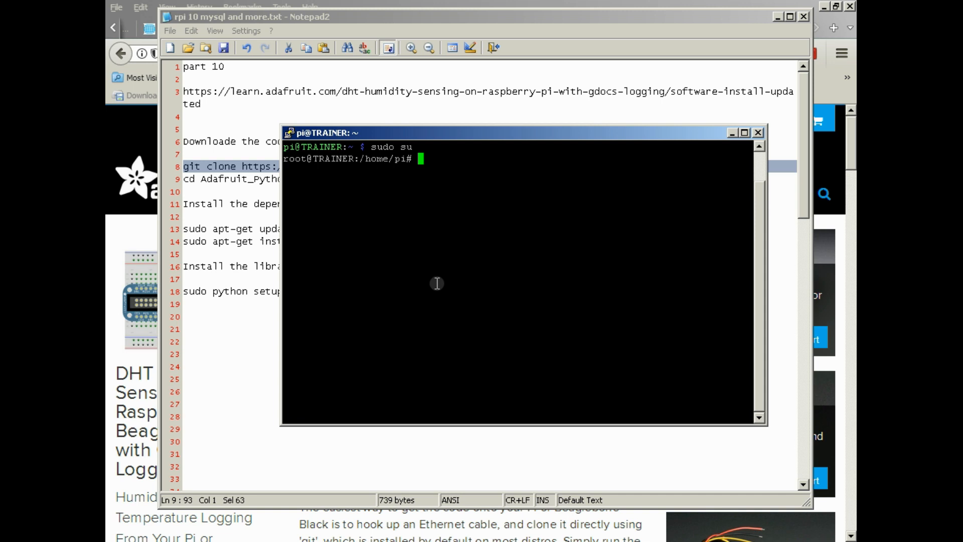
{"action": "type", "text": "cd /"}
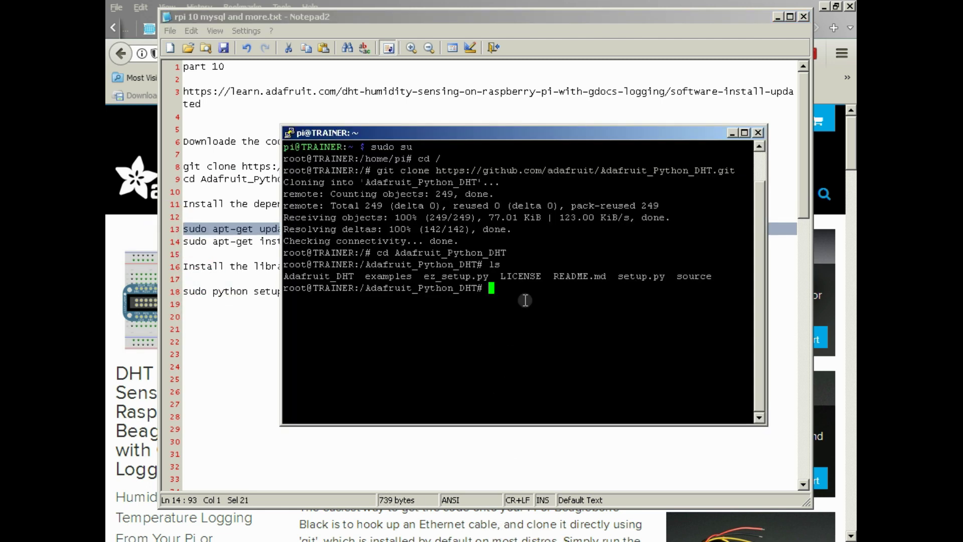
- Refresh the package lists with sudo apt-get update
{"action": "type", "text": "sudo apt-get update"}
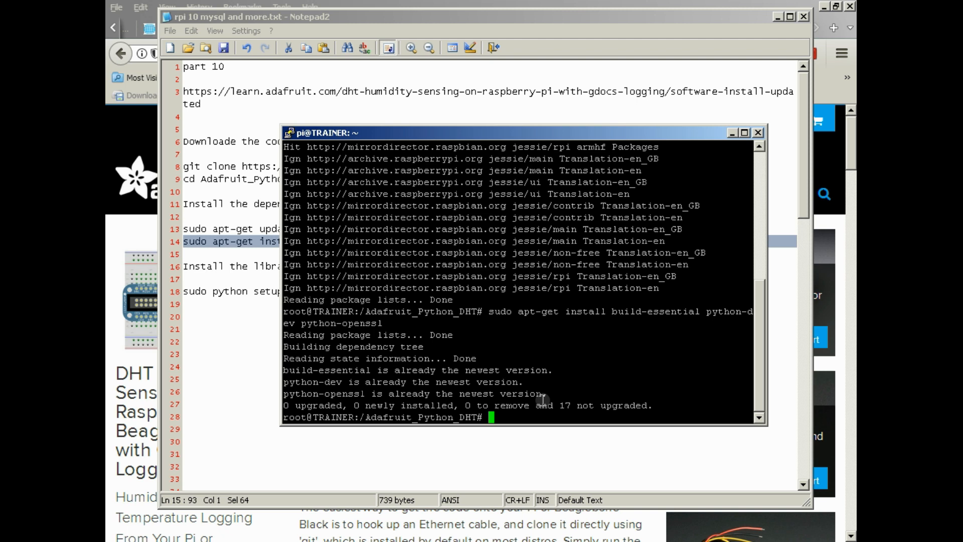
{"action": "mouse_move", "coordinate": [240, 267]}
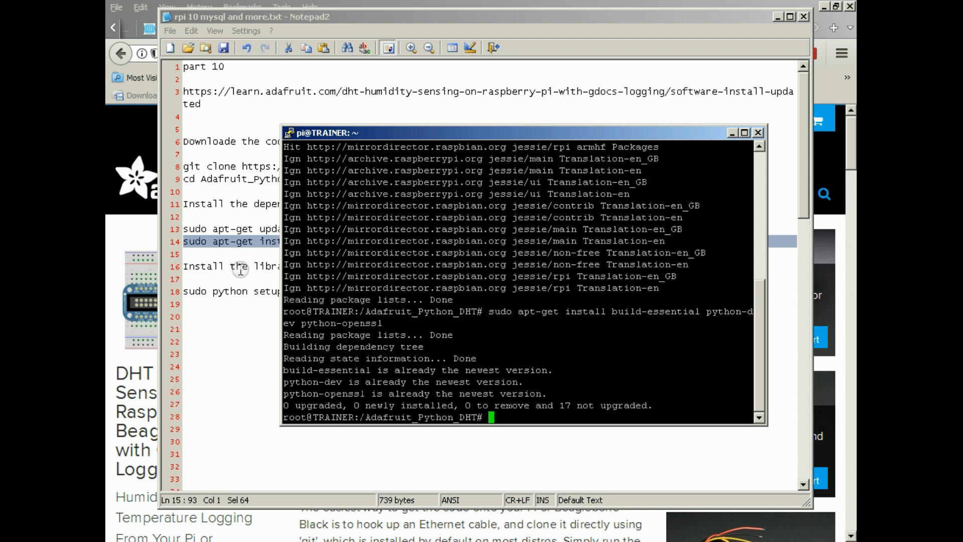